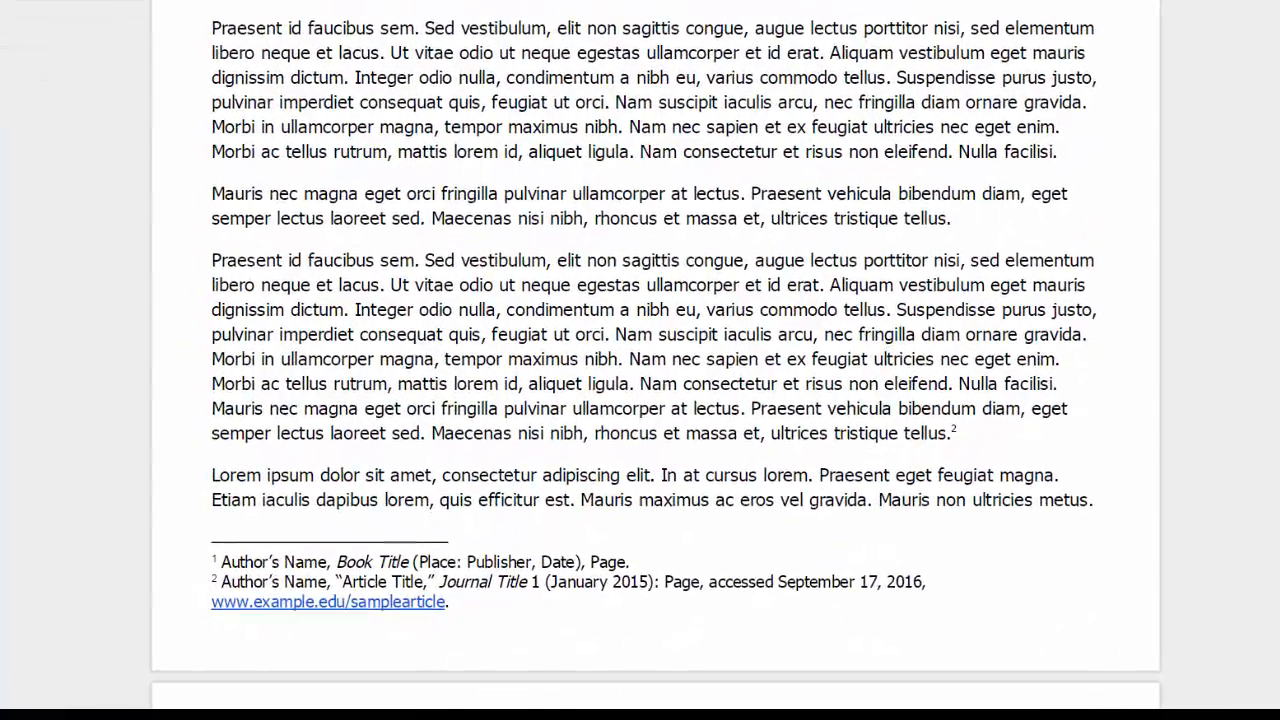
Step: Insert footnote 1 after the second Introduction paragraph and begin the book citation with 'A.'
{"action": "scroll", "scroll_direction": "down", "scroll_amount": 3}
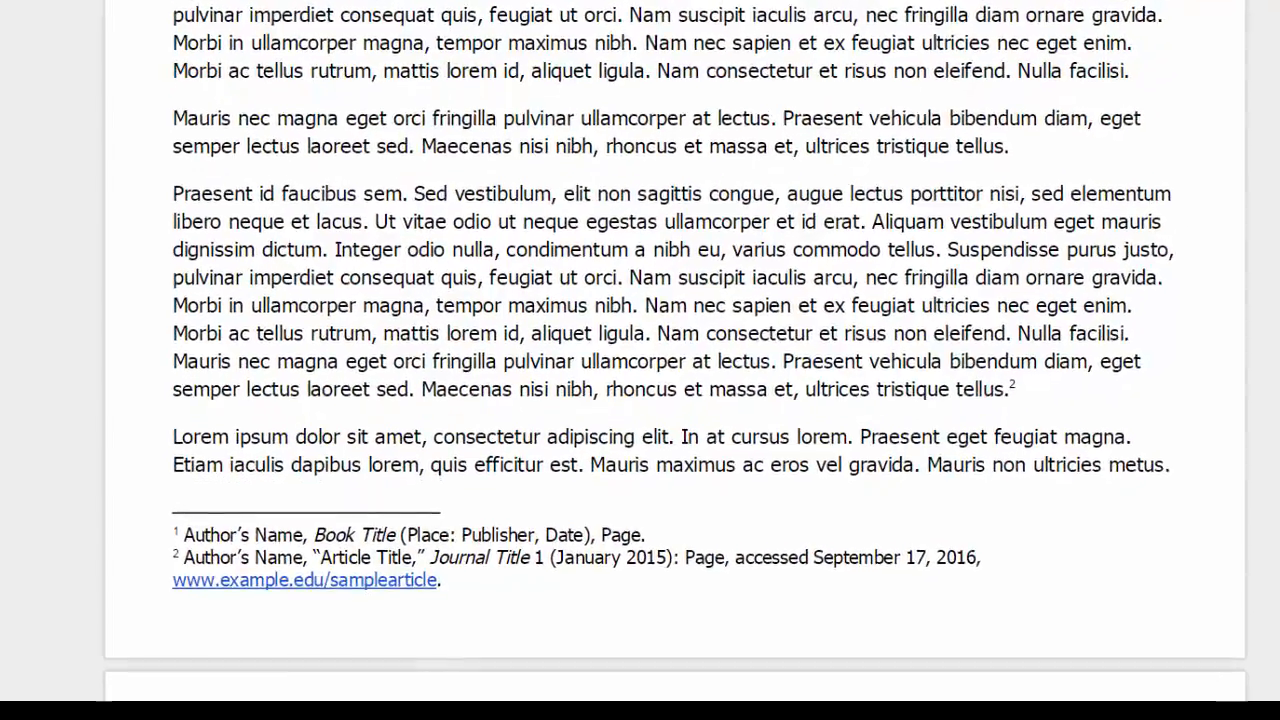
{"action": "scroll", "scroll_direction": "down", "scroll_amount": 3}
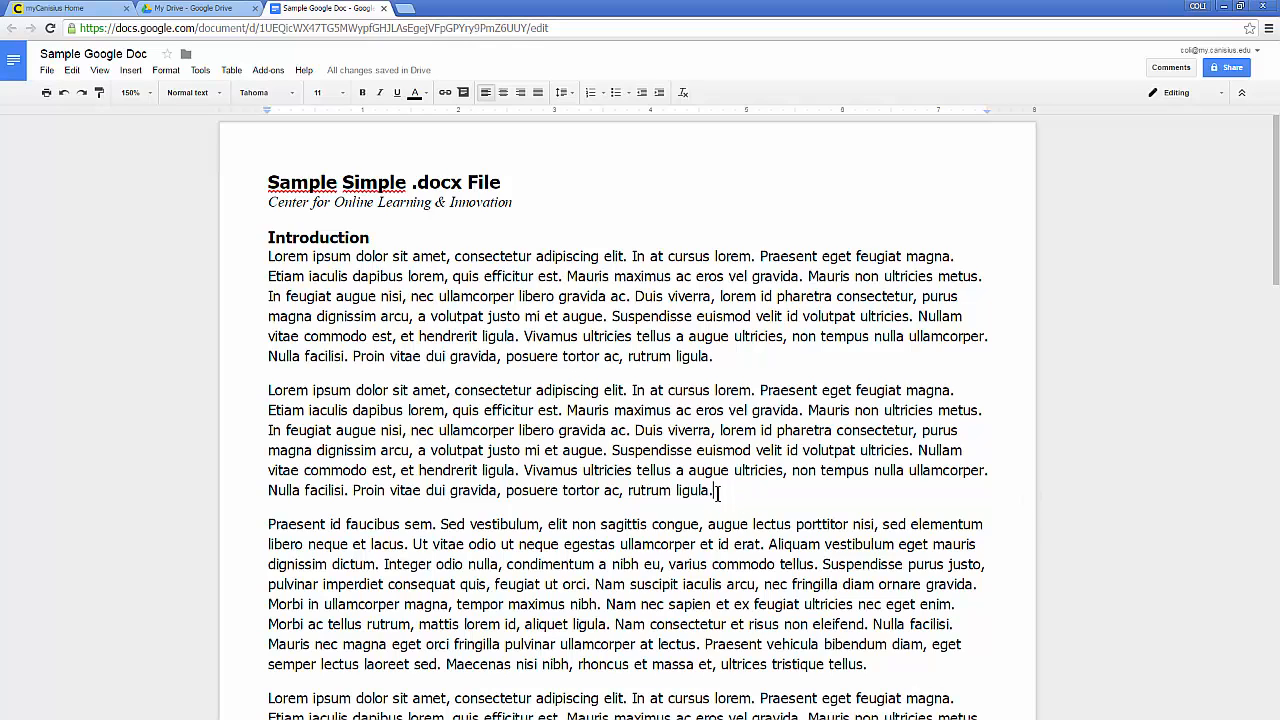
{"action": "left_click", "coordinate": [131, 70]}
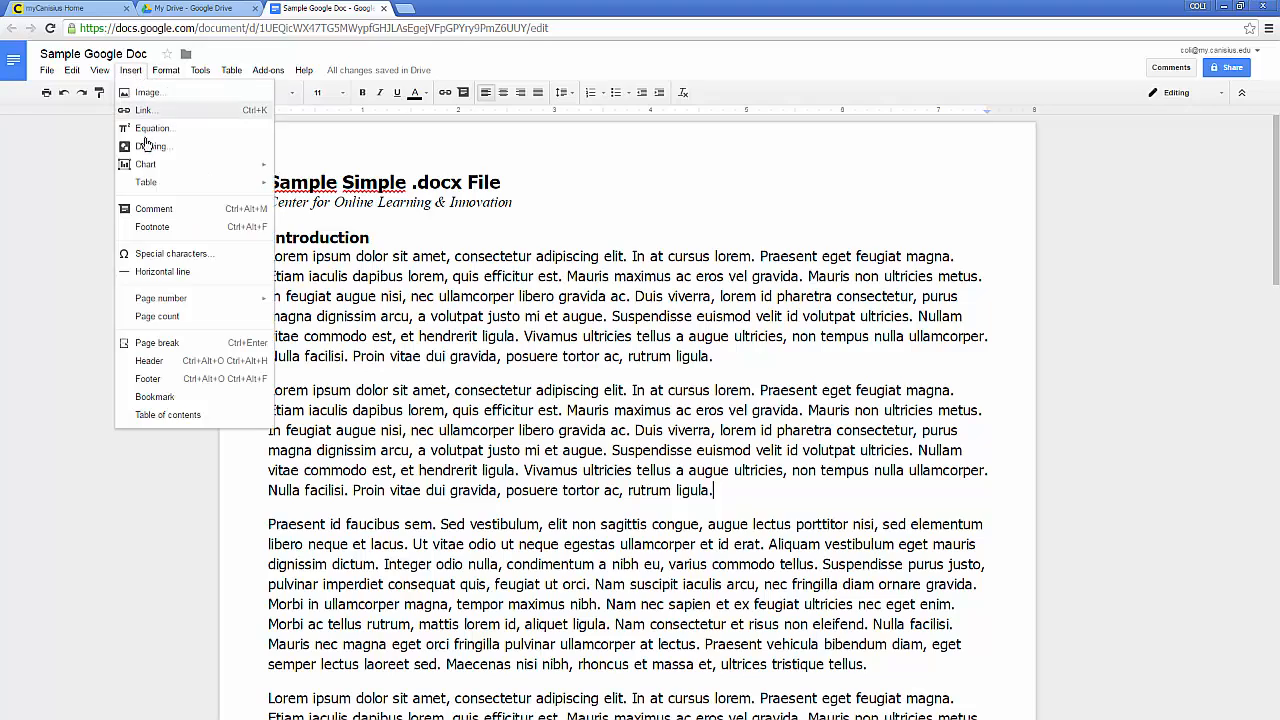
{"action": "left_click", "coordinate": [153, 227]}
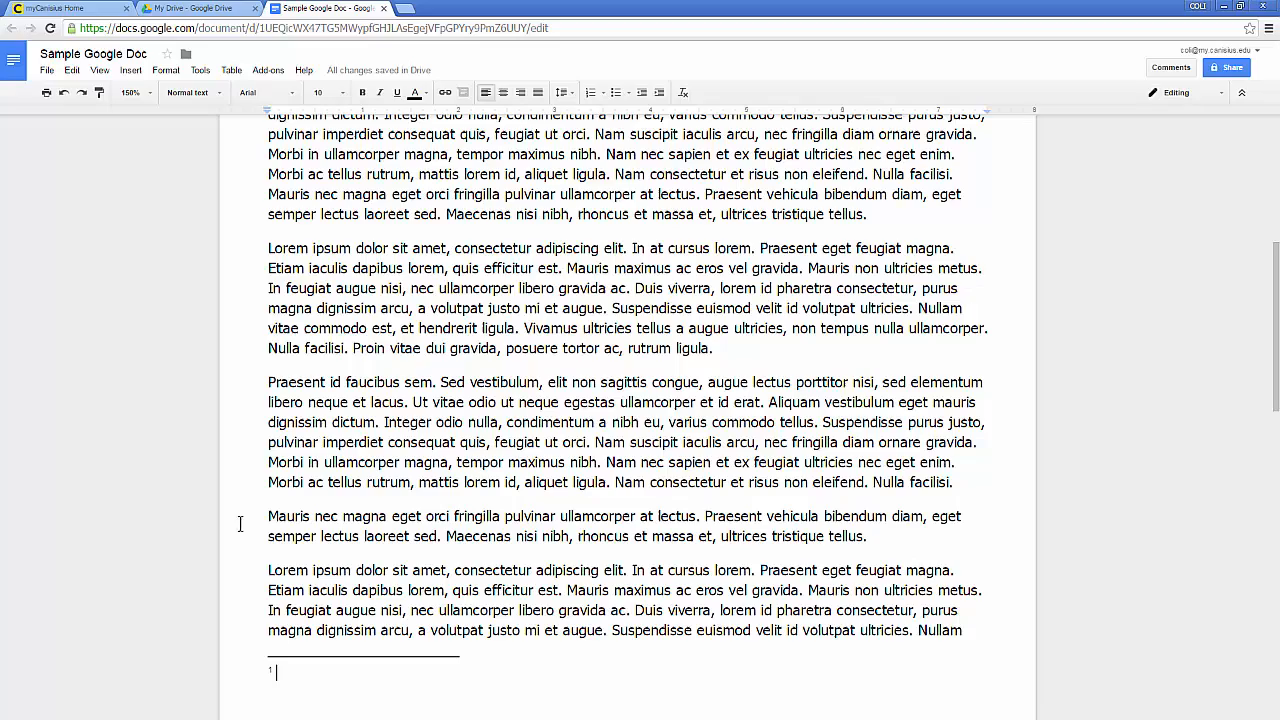
{"action": "scroll", "scroll_direction": "down", "scroll_amount": 3}
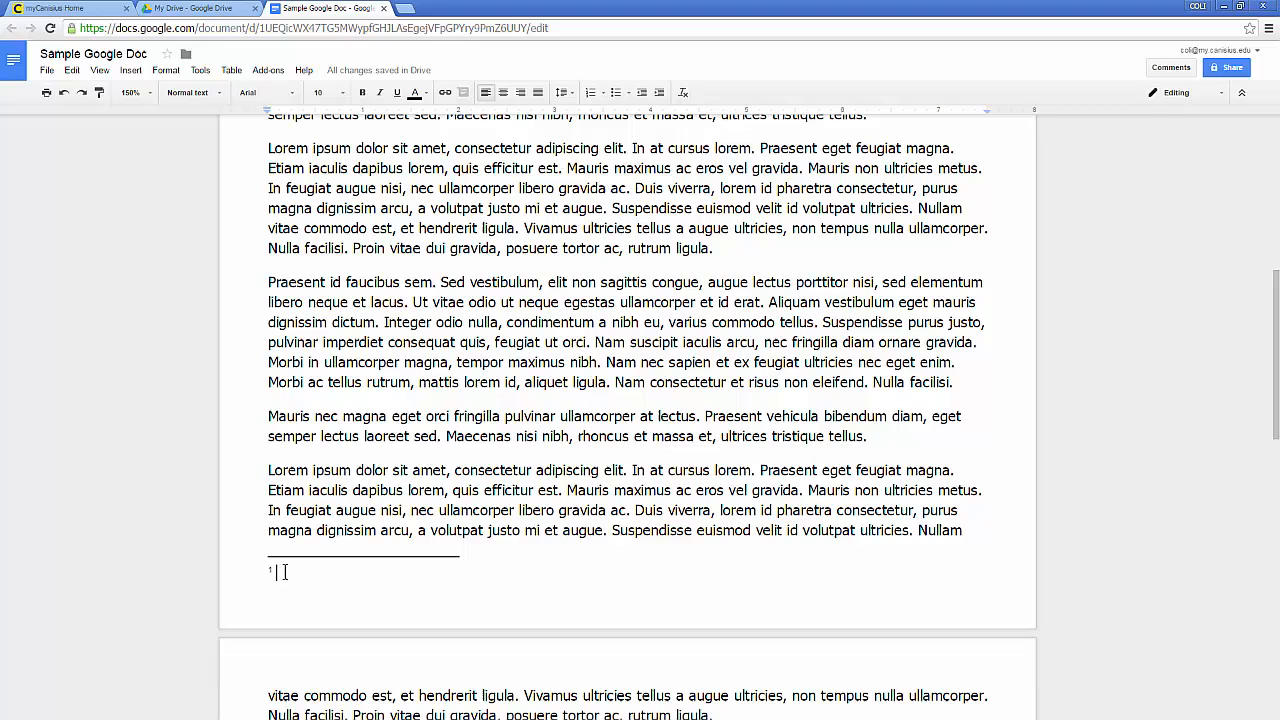
{"action": "type", "text": "A."}
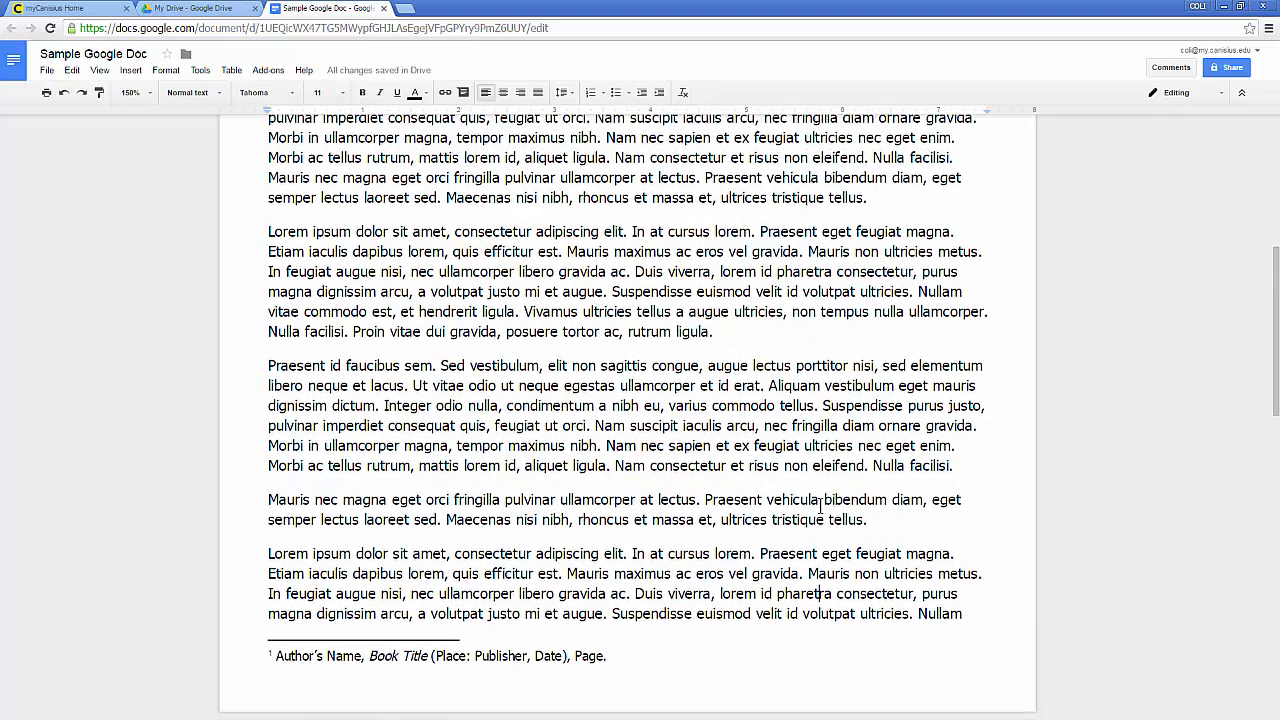
Step: Insert a footnote at the end of the paragraph ending 'tristique tellus'
{"action": "left_click", "coordinate": [131, 70]}
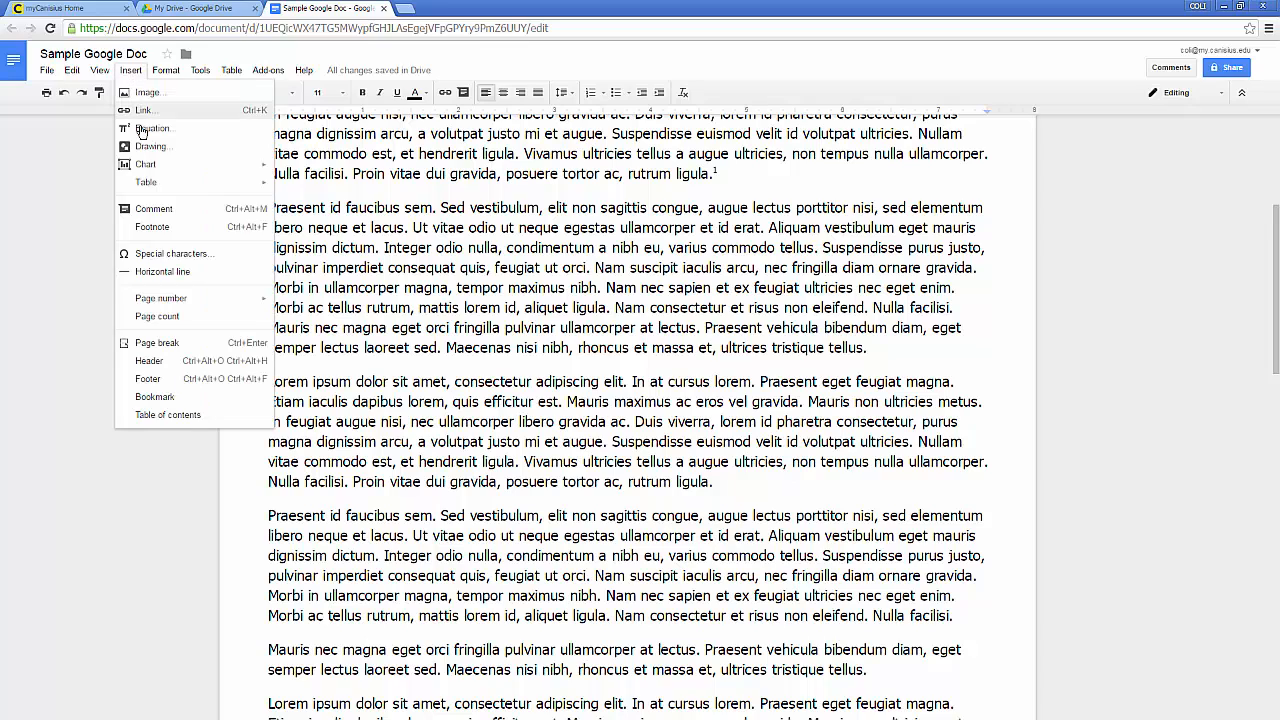
{"action": "mouse_move", "coordinate": [185, 234]}
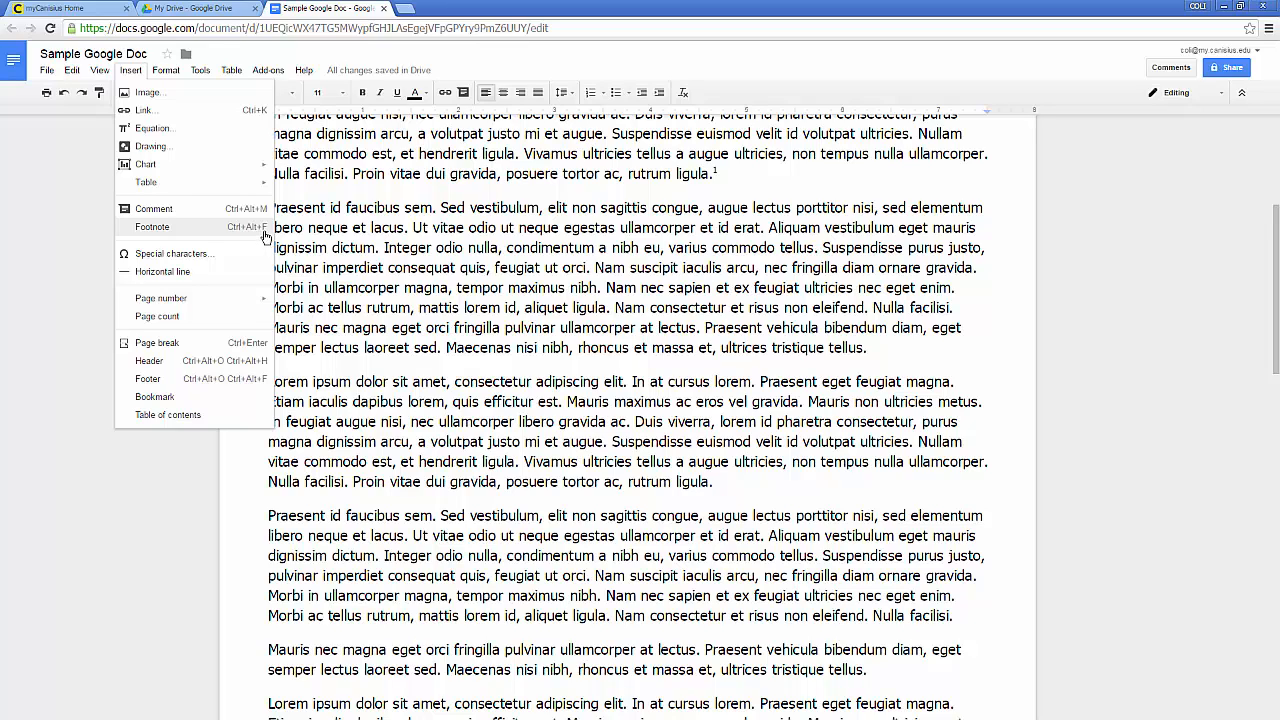
{"action": "mouse_move", "coordinate": [251, 234]}
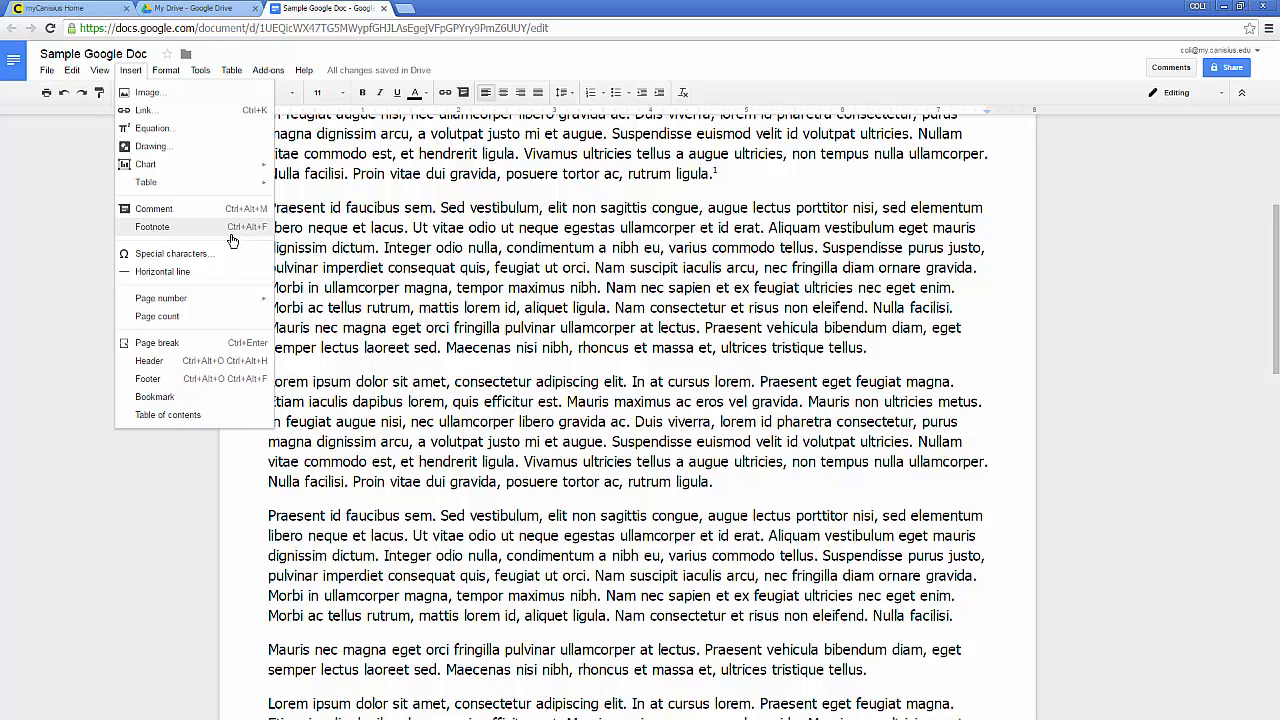
{"action": "mouse_move", "coordinate": [236, 240]}
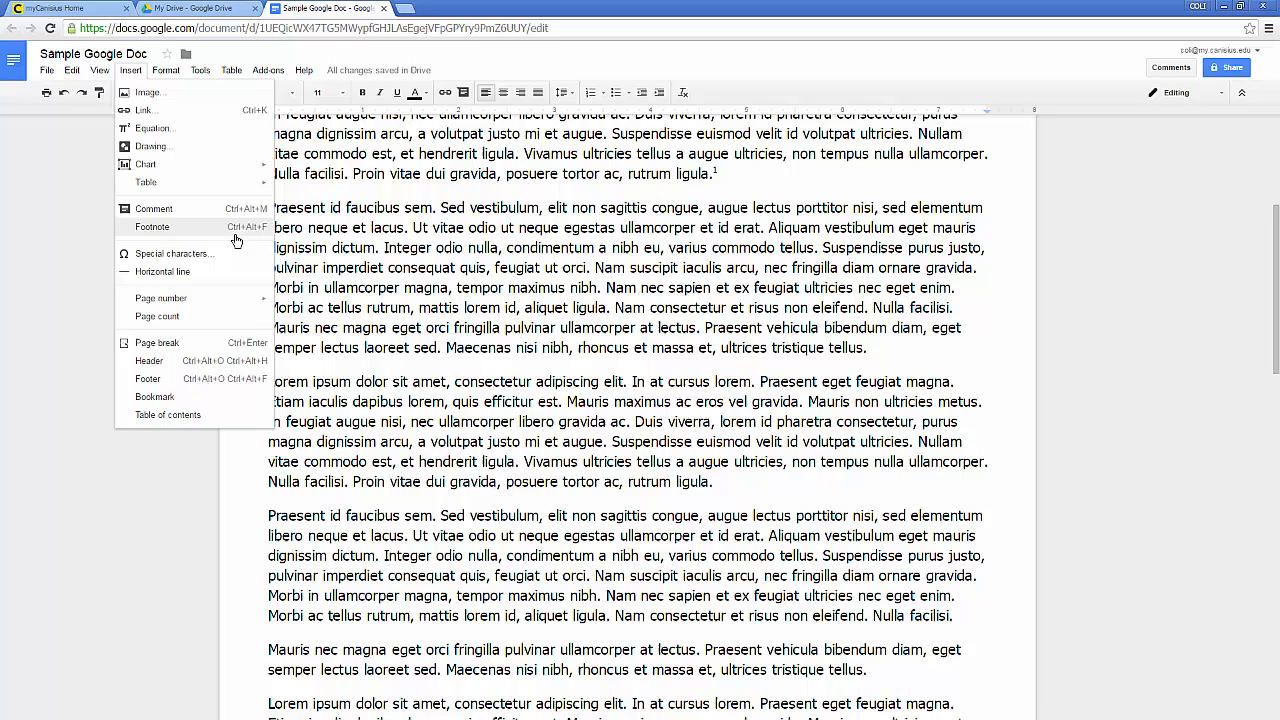
{"action": "mouse_move", "coordinate": [265, 238]}
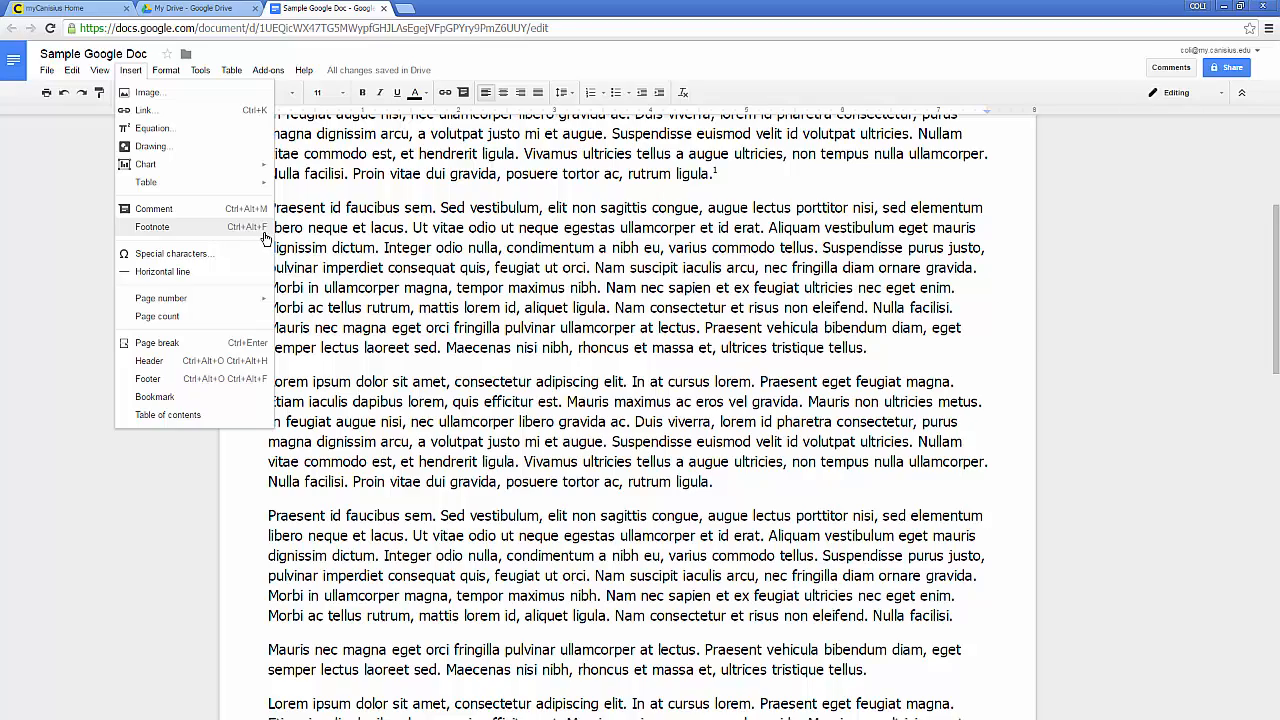
{"action": "left_click", "coordinate": [152, 226]}
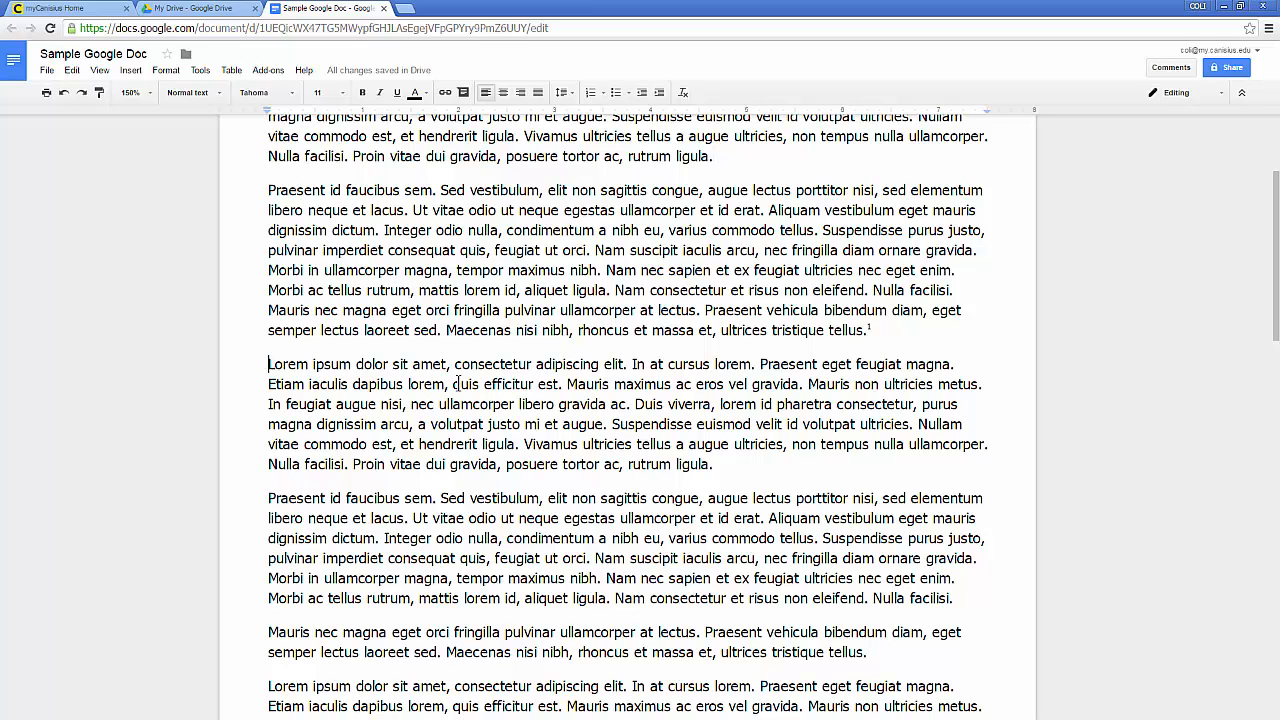
Step: Paste the book-cited paragraph below, so both footnotes appear at the page bottom
{"action": "key", "text": "enter"}
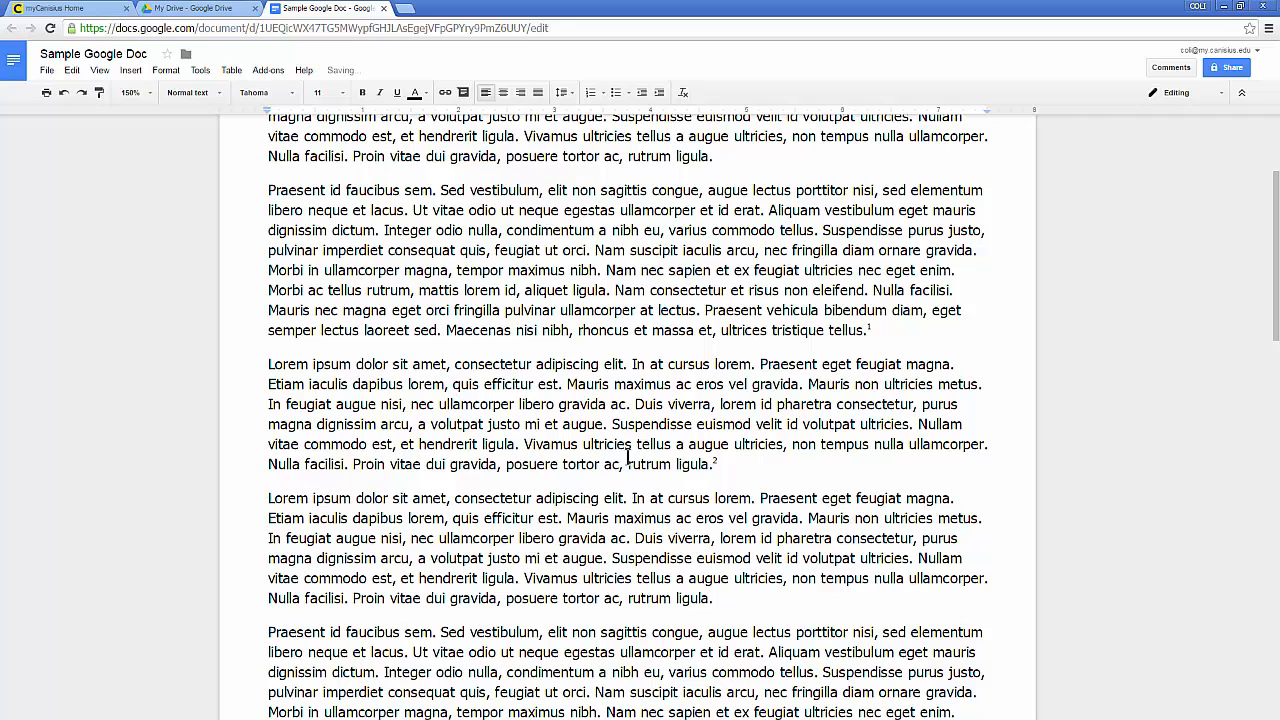
{"action": "scroll", "scroll_direction": "down", "scroll_amount": 3}
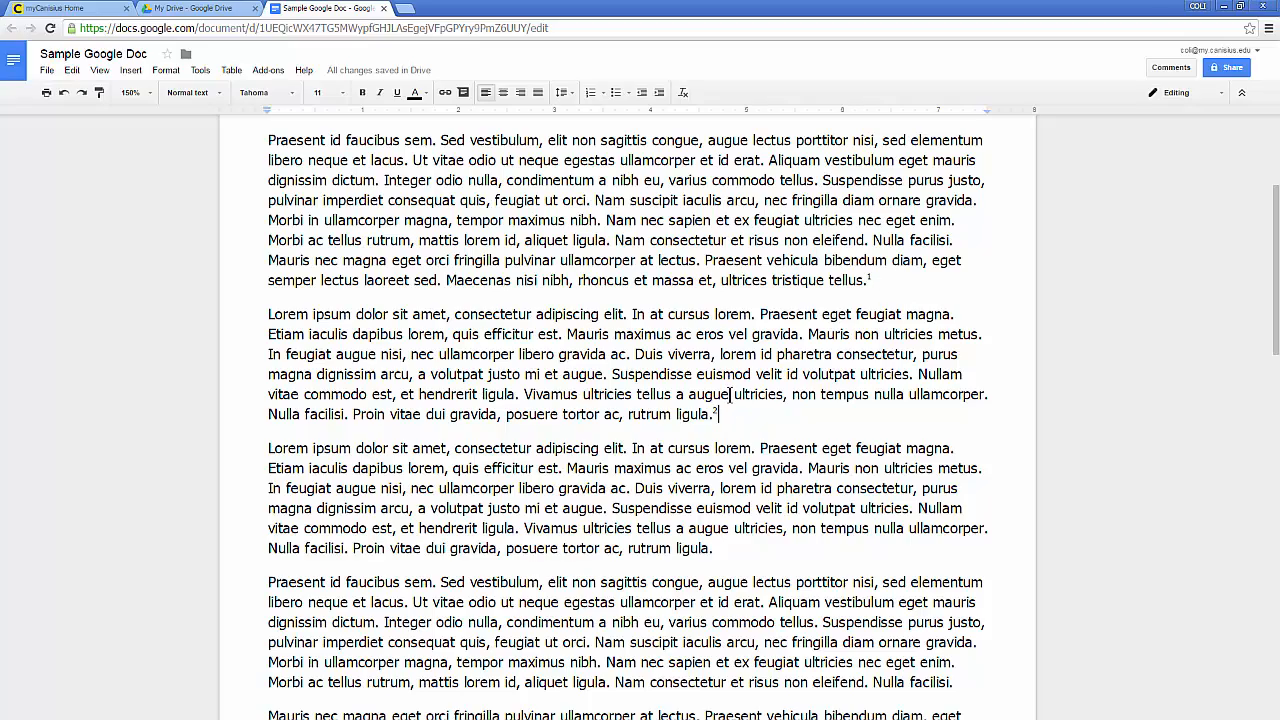
{"action": "scroll", "scroll_direction": "down", "scroll_amount": 3}
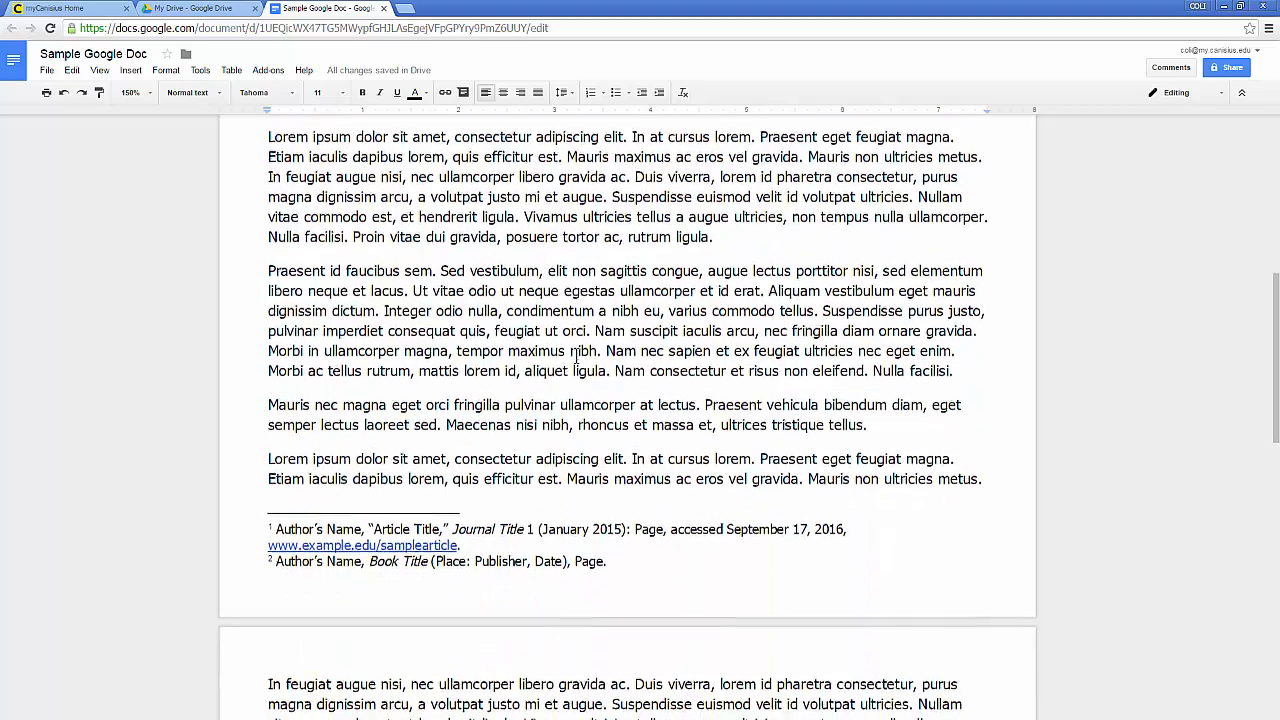
{"action": "scroll", "scroll_direction": "down", "scroll_amount": 3}
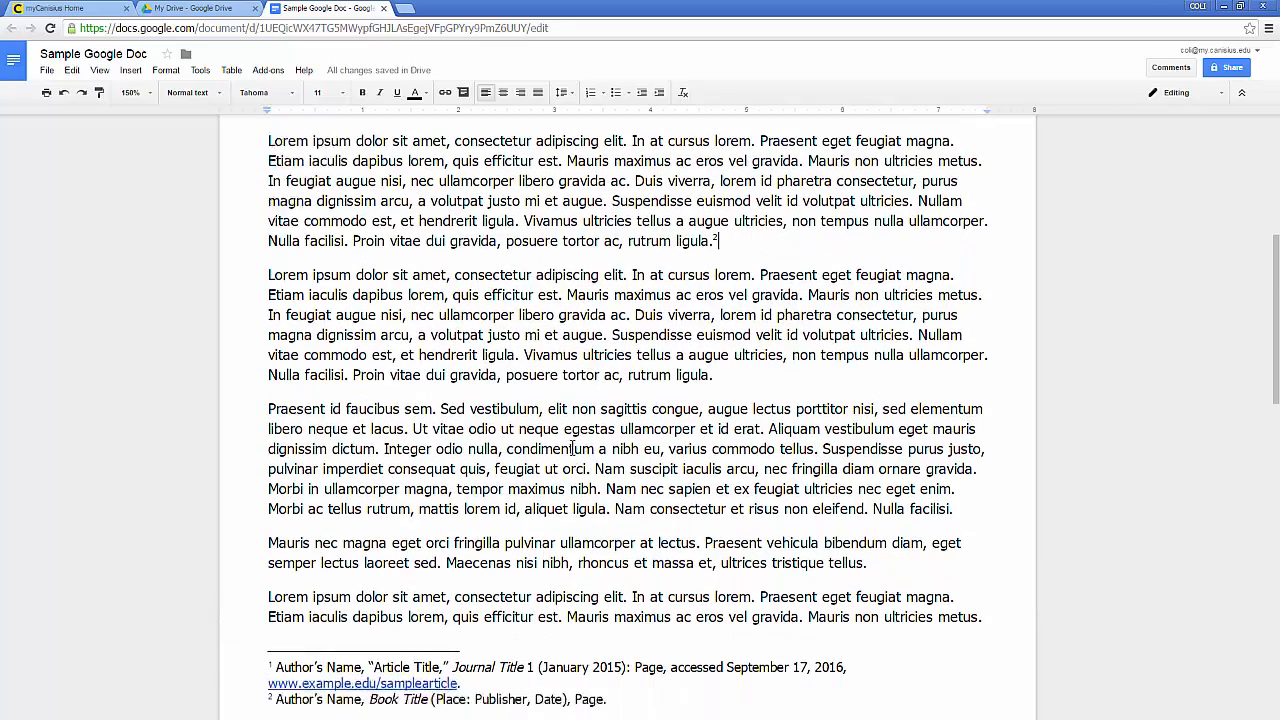
{"action": "scroll", "scroll_direction": "down", "scroll_amount": 3}
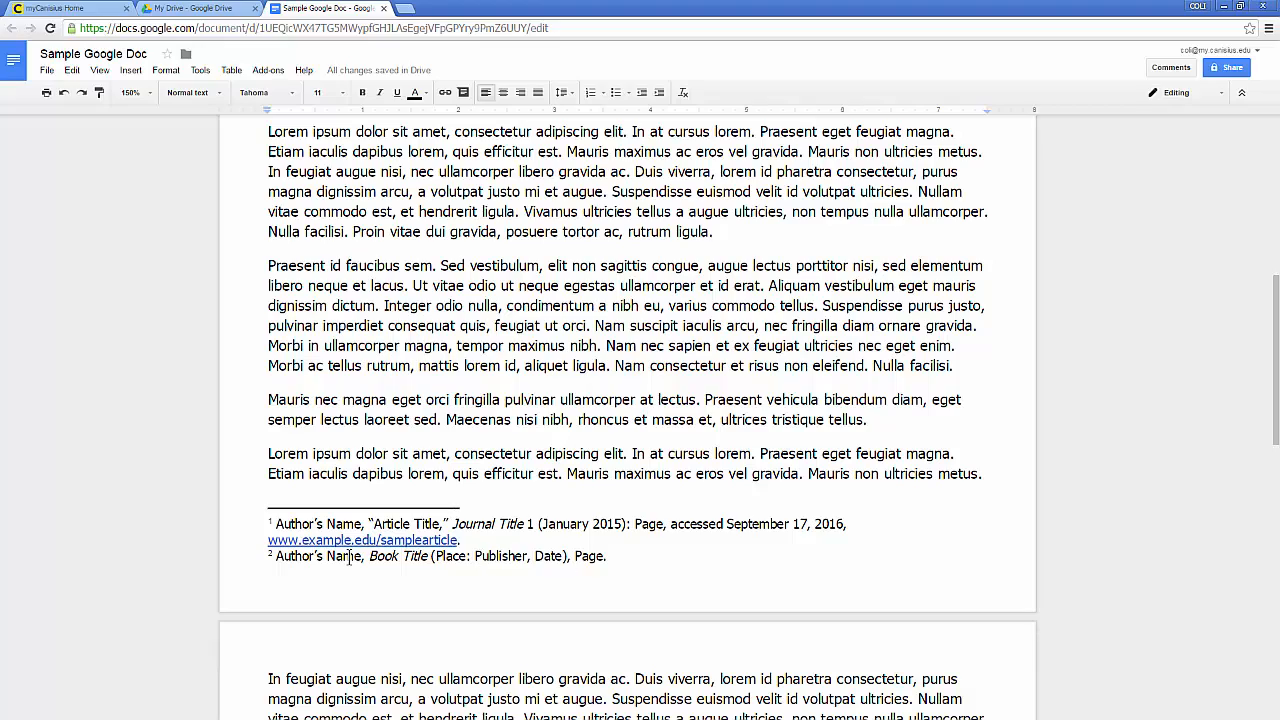
{"action": "scroll", "scroll_direction": "down", "scroll_amount": 3}
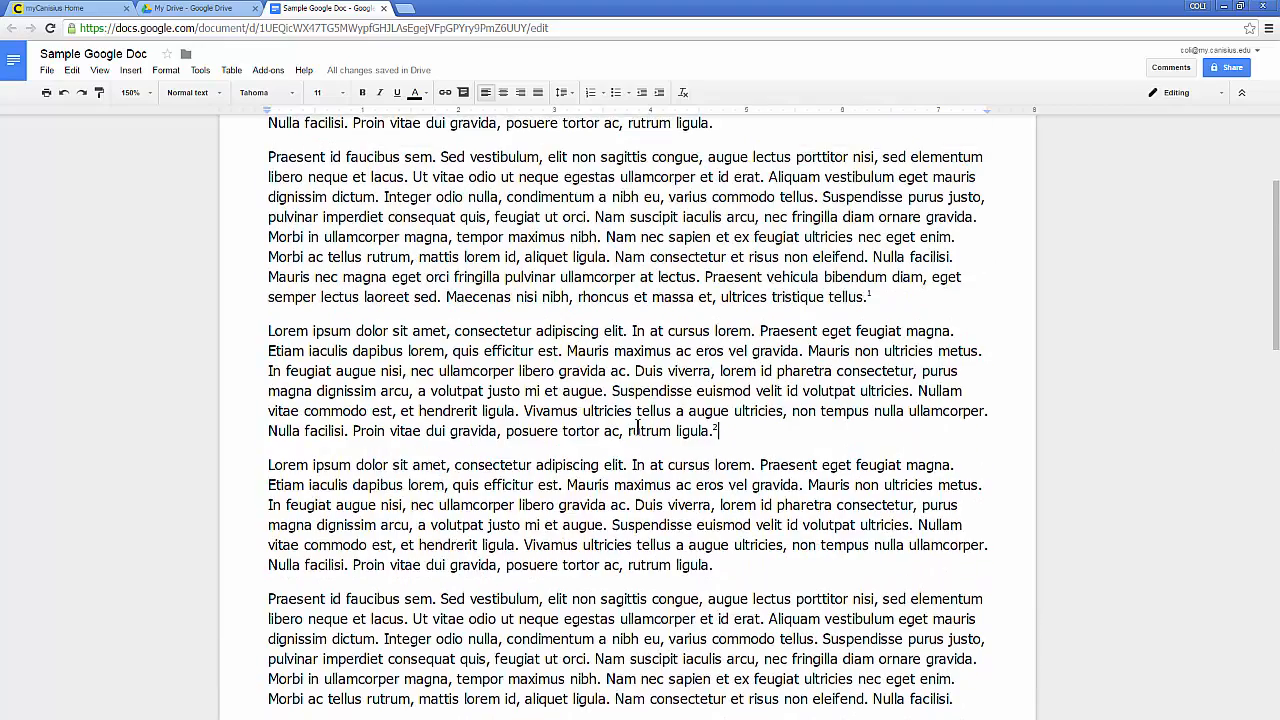
{"action": "scroll", "scroll_direction": "down", "scroll_amount": 3}
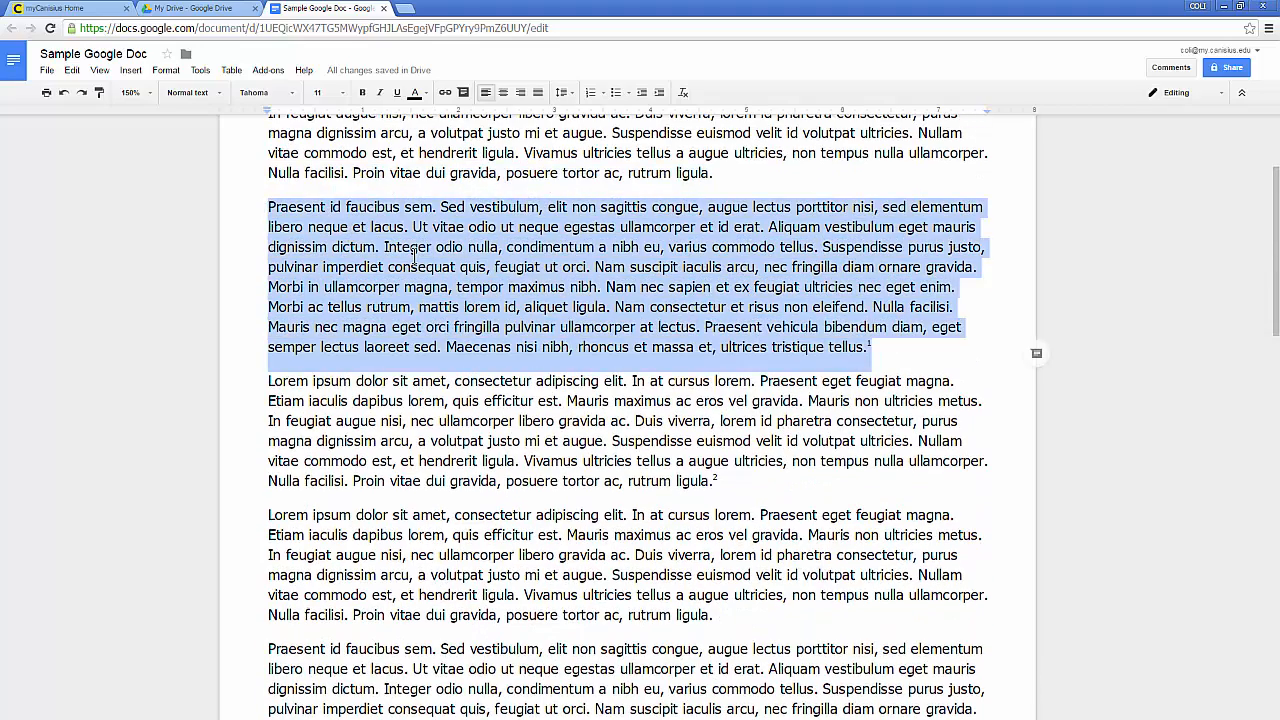
Step: Cut the article-cited paragraph and scroll down to the next page
{"action": "key", "text": "Delete"}
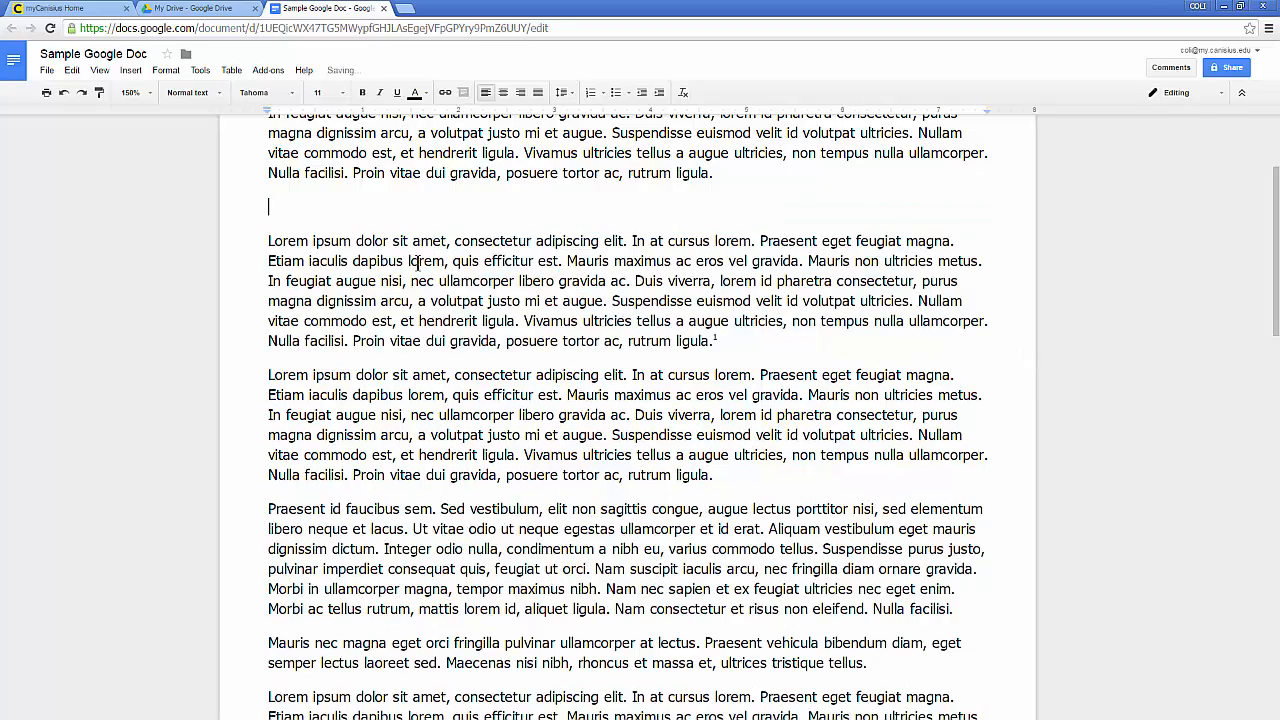
{"action": "scroll", "scroll_direction": "down", "scroll_amount": 3}
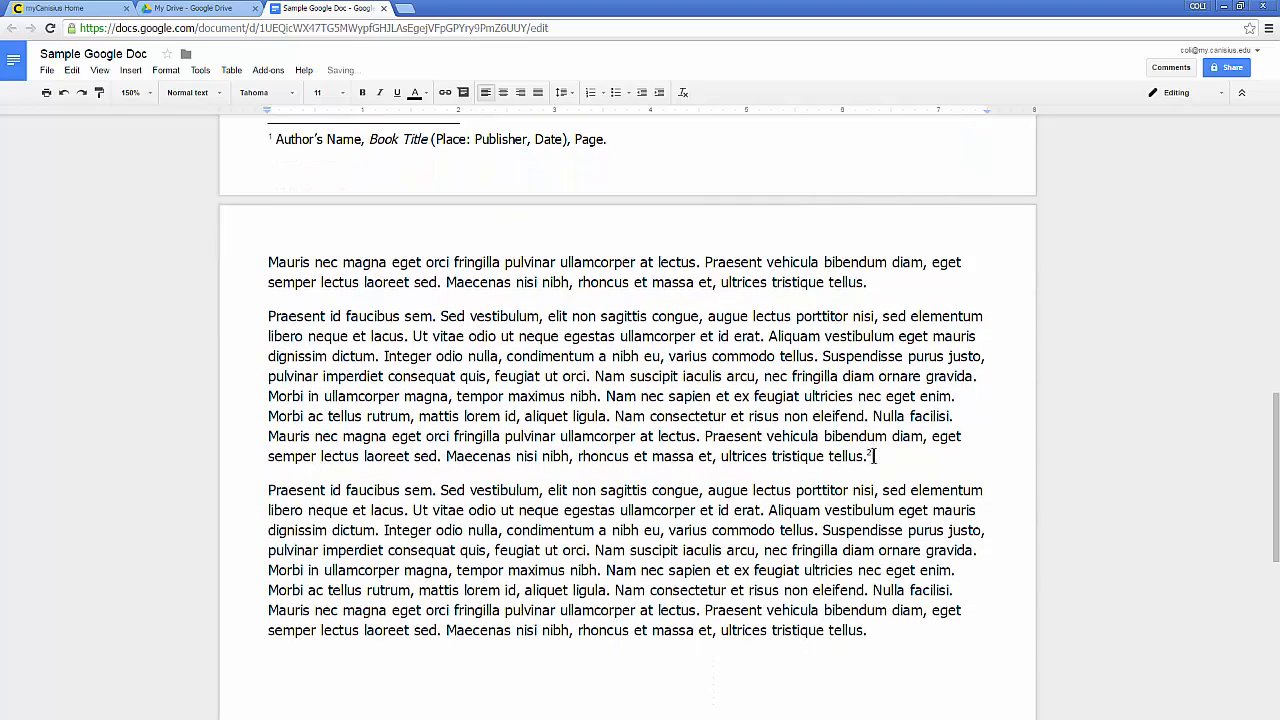
{"action": "scroll", "scroll_direction": "down", "scroll_amount": 3}
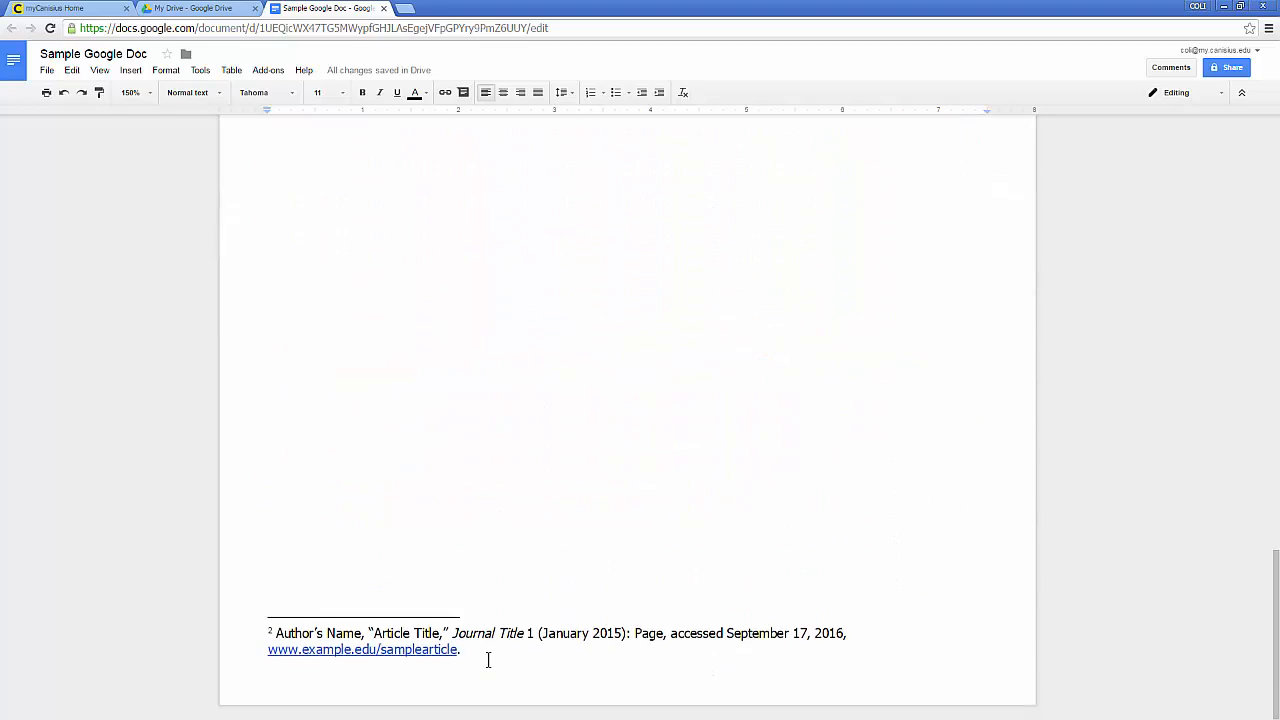